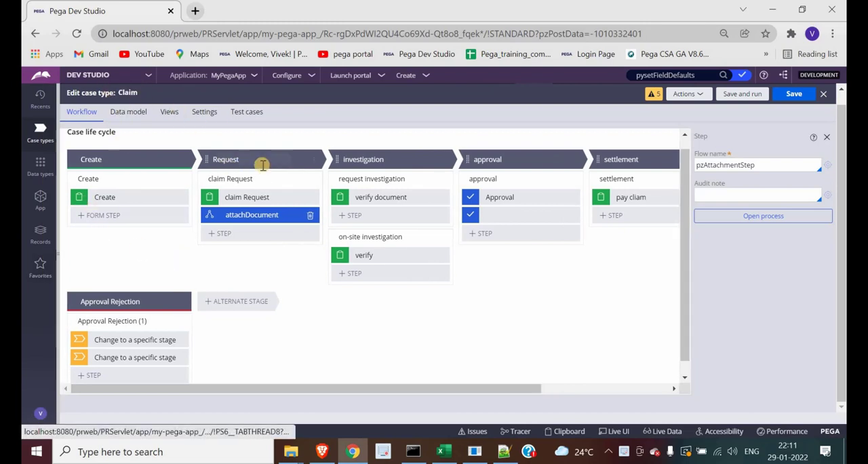
Step: Select the claim Request process in the Request stage to show its properties panel
double_click(225, 158)
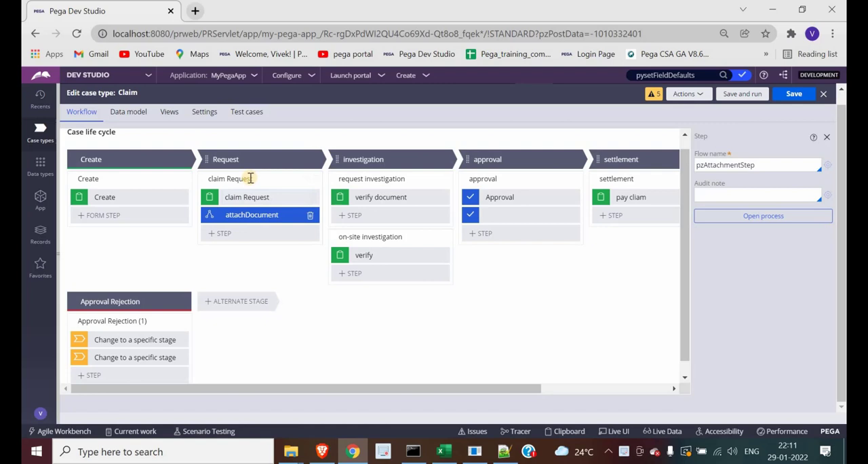
left_click(230, 179)
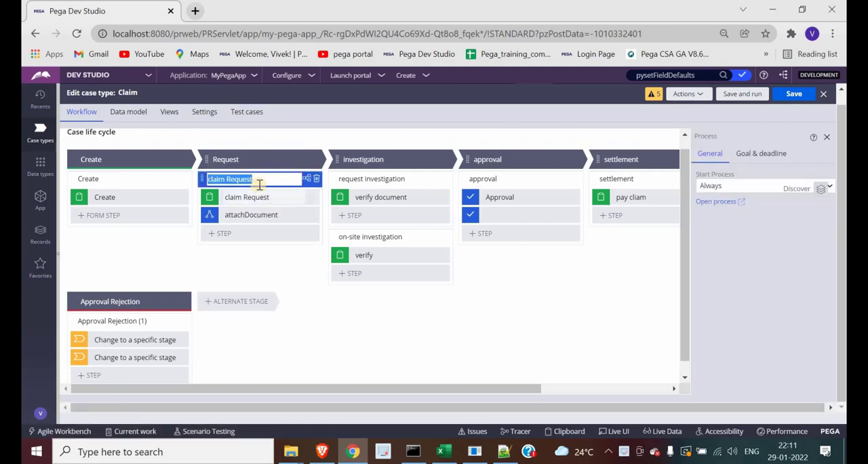
mouse_move(261, 278)
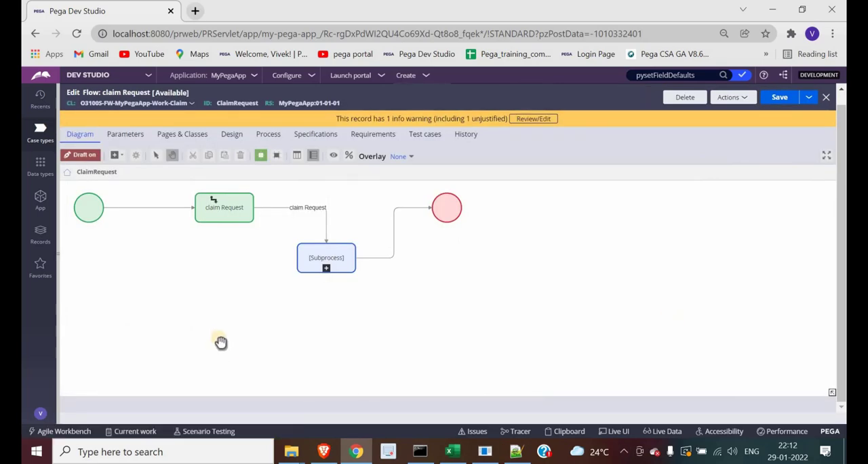
mouse_move(120, 160)
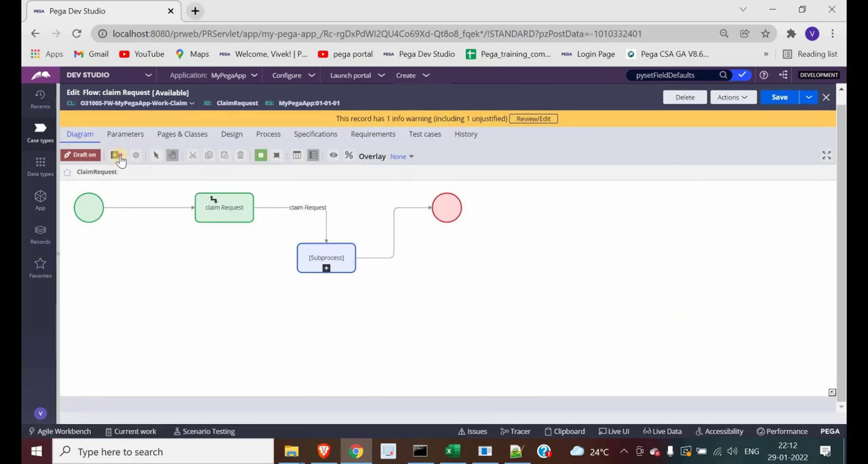
left_click(117, 154)
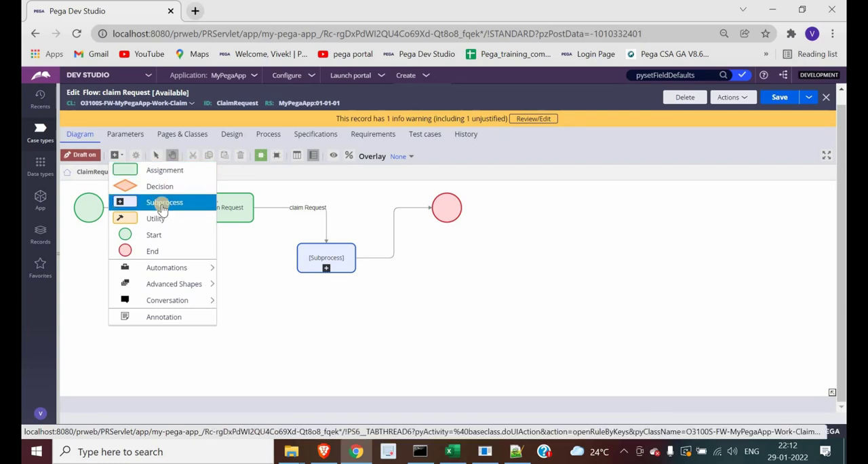
left_click(326, 258)
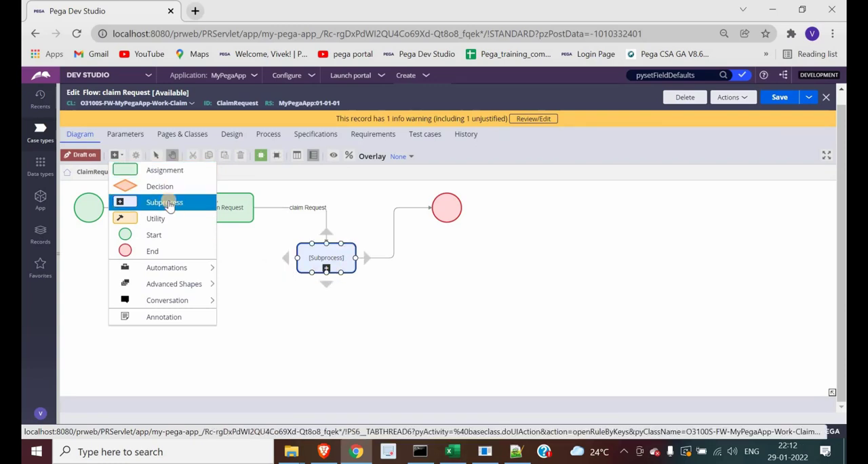
left_click(164, 202)
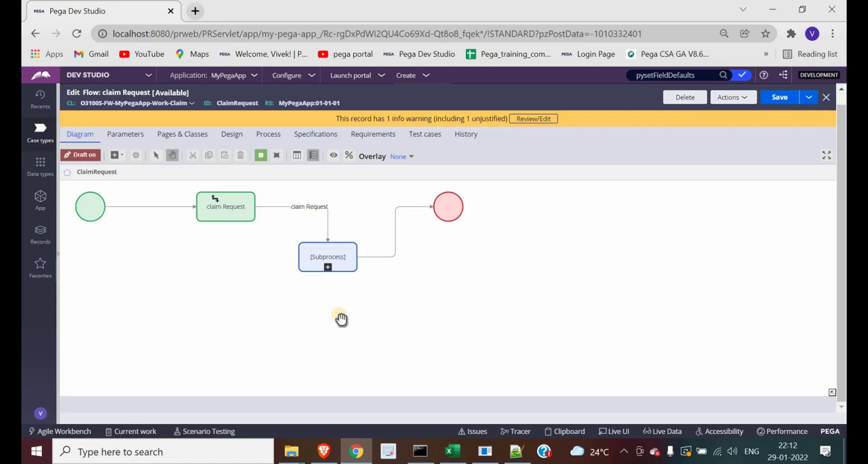
Step: Drill from the Subprocess shape into the called pzAttachmentStep flow with its Attach Content step
left_click(329, 256)
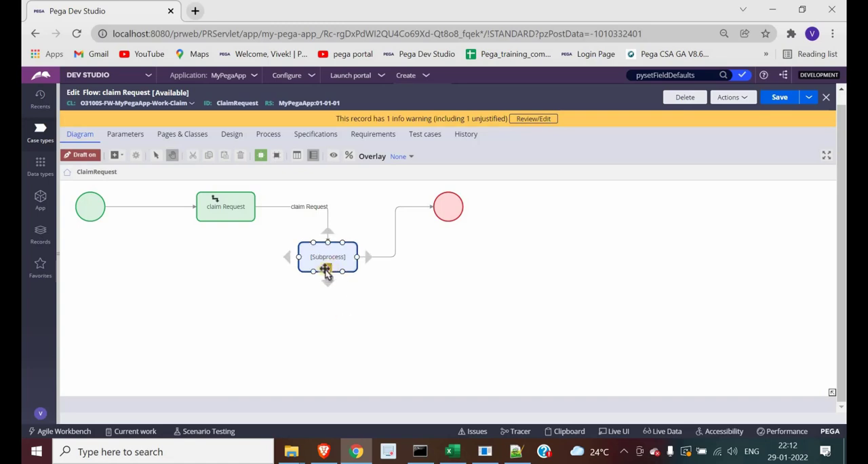
double_click(328, 257)
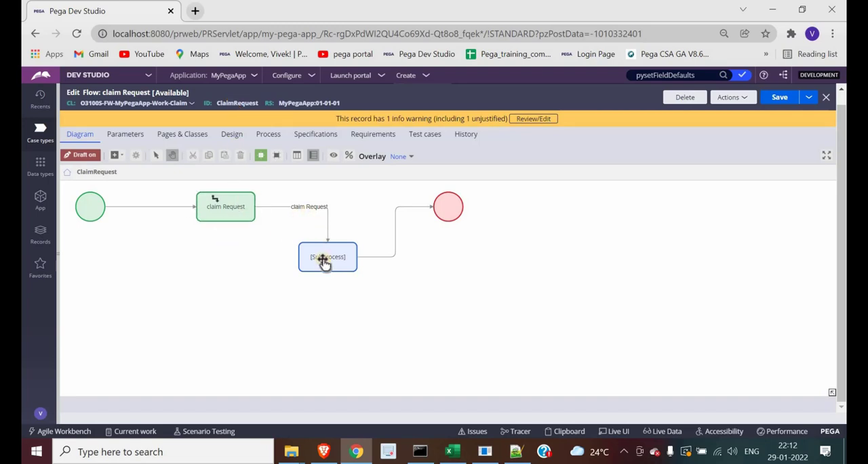
left_click(328, 257)
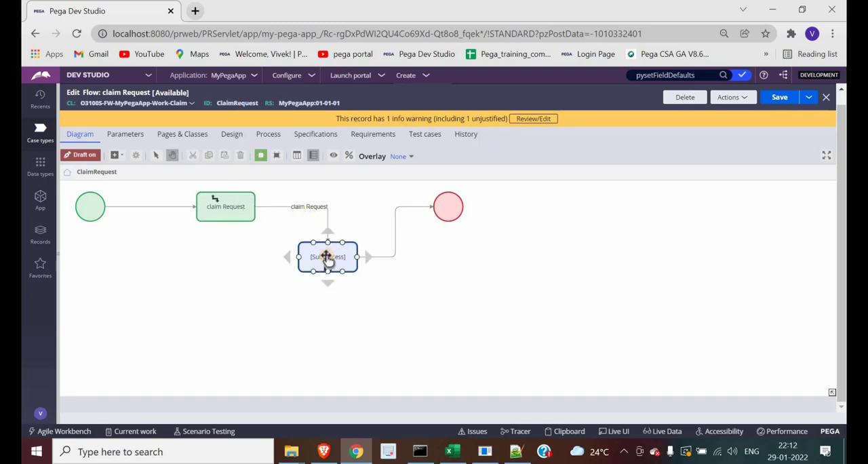
double_click(328, 257)
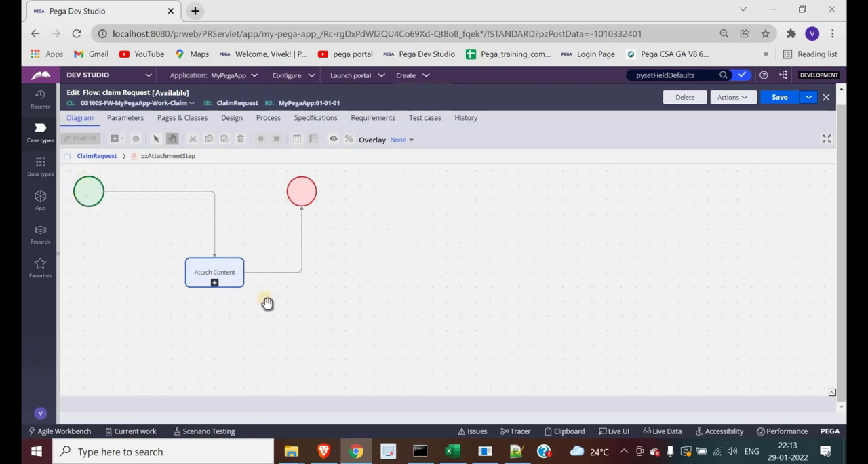
mouse_move(205, 183)
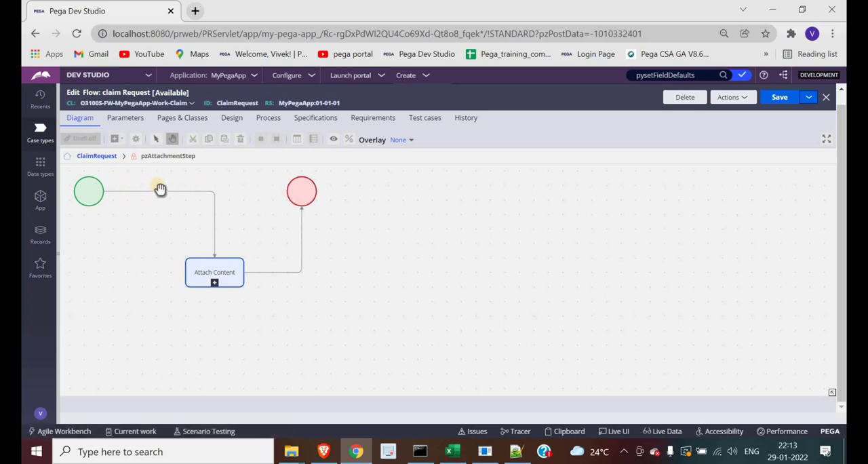
mouse_move(307, 190)
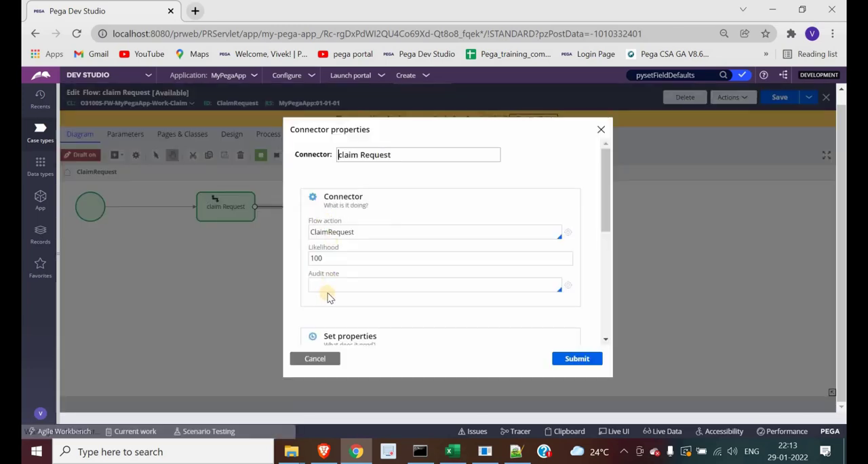
Step: Inspect the connector's ClaimRequest flow action value and close the properties without changes
triple_click(331, 230)
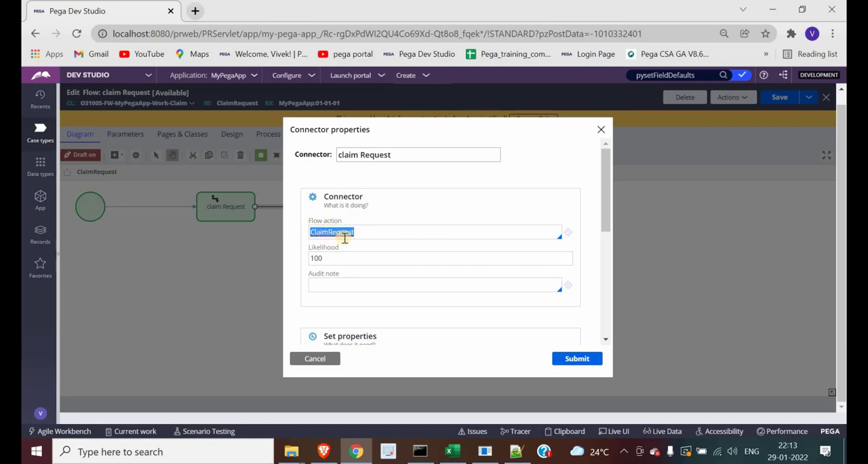
mouse_move(568, 232)
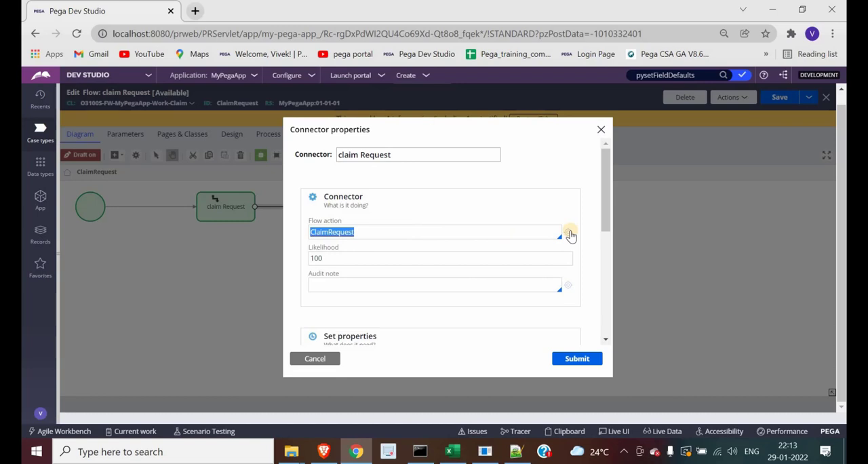
mouse_move(588, 180)
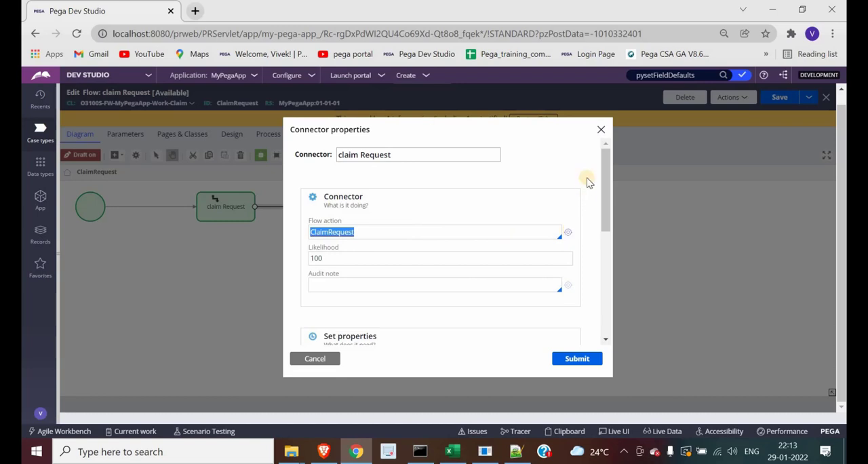
left_click(576, 358)
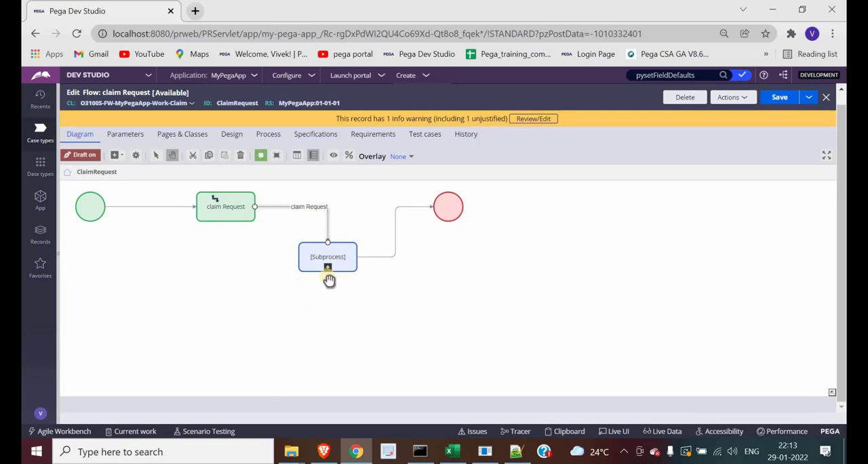
left_click(329, 256)
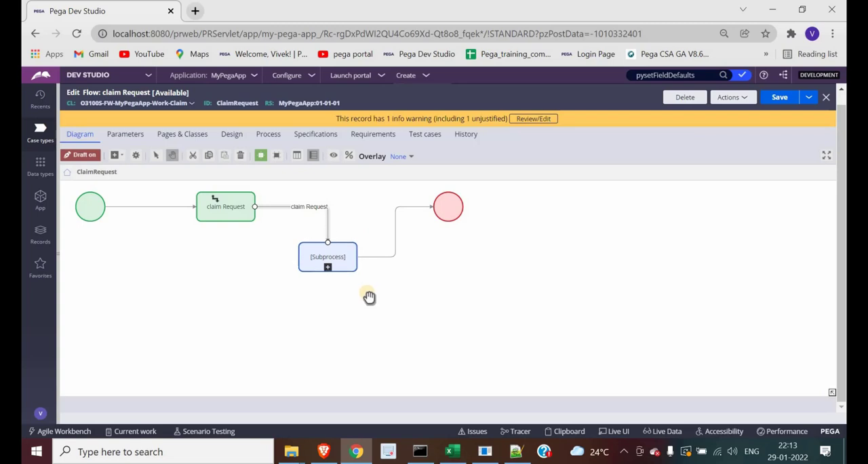
left_click(328, 256)
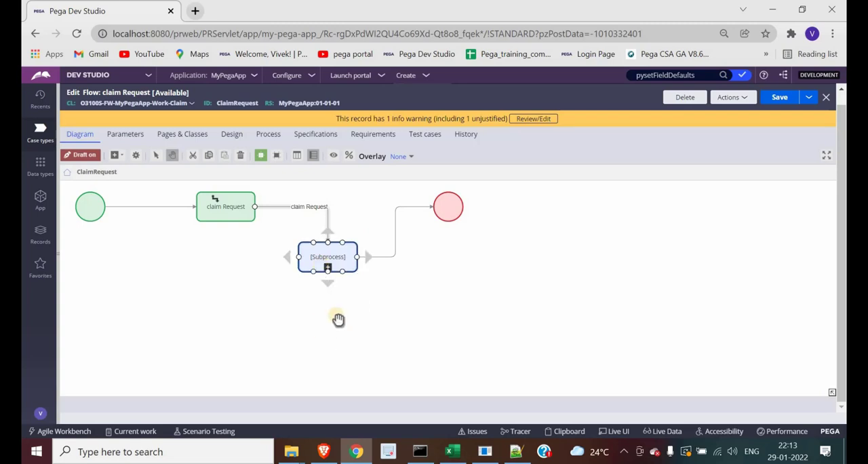